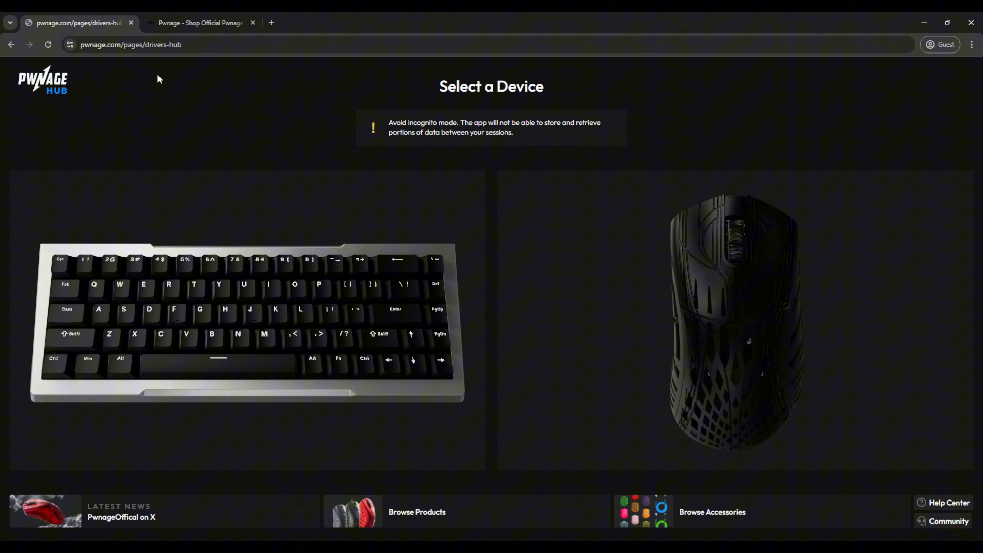
mouse_move(156, 123)
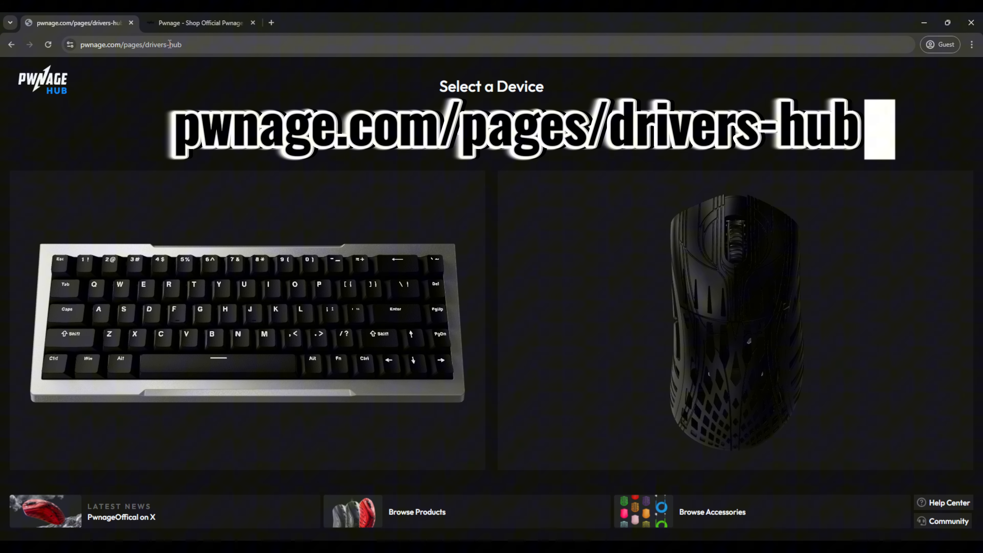
Bring the Pwnage shop site forward to view its footer links including Software Driver Downloads.
left_click(201, 22)
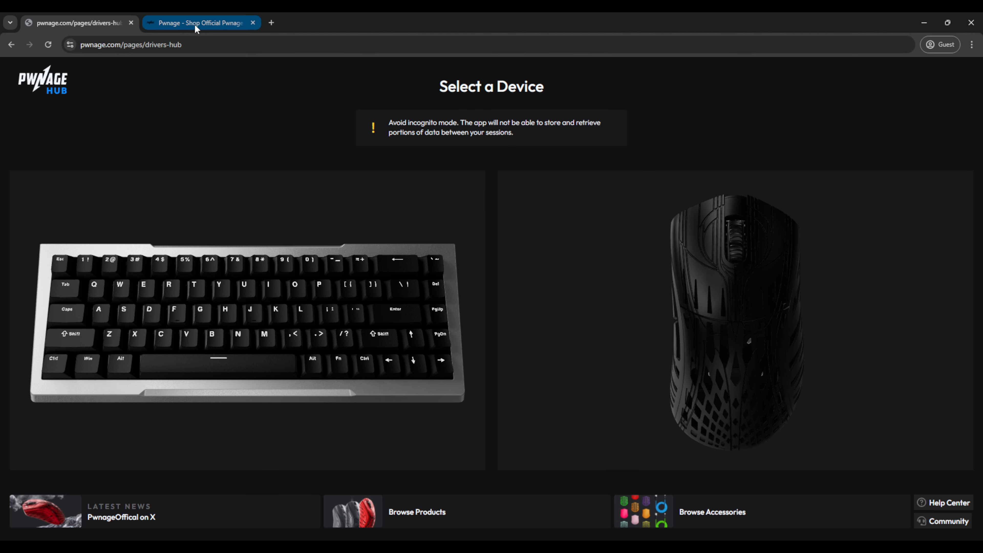
left_click(201, 23)
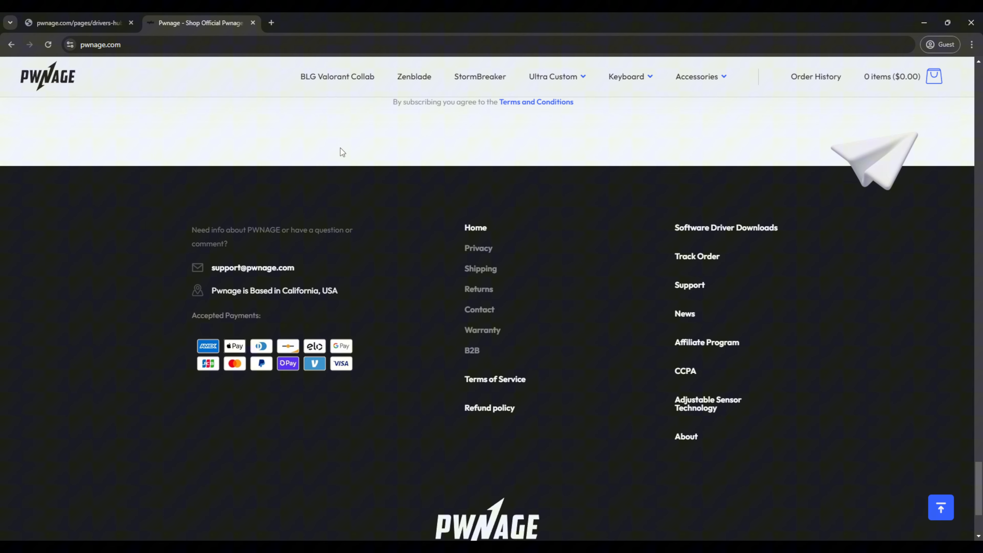
mouse_move(685, 233)
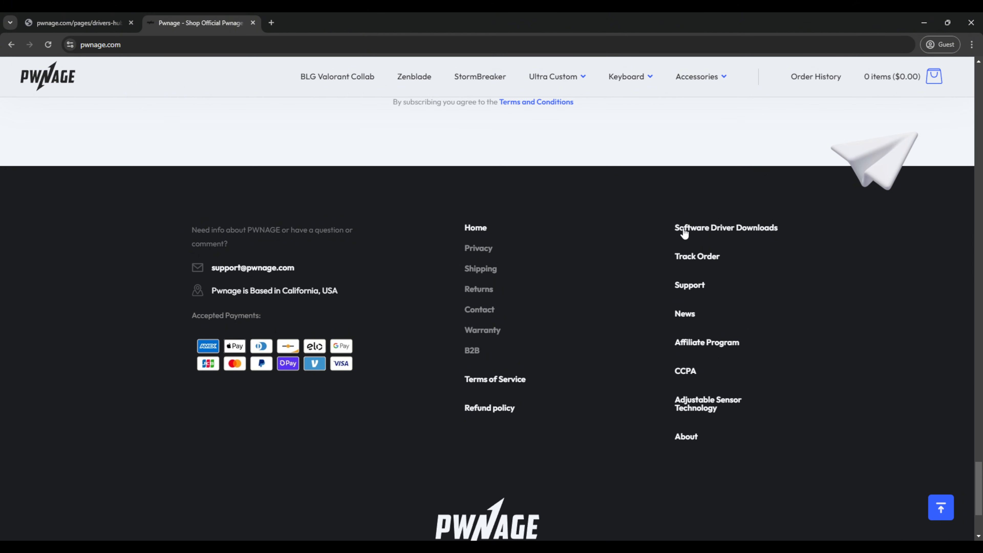
mouse_move(729, 233)
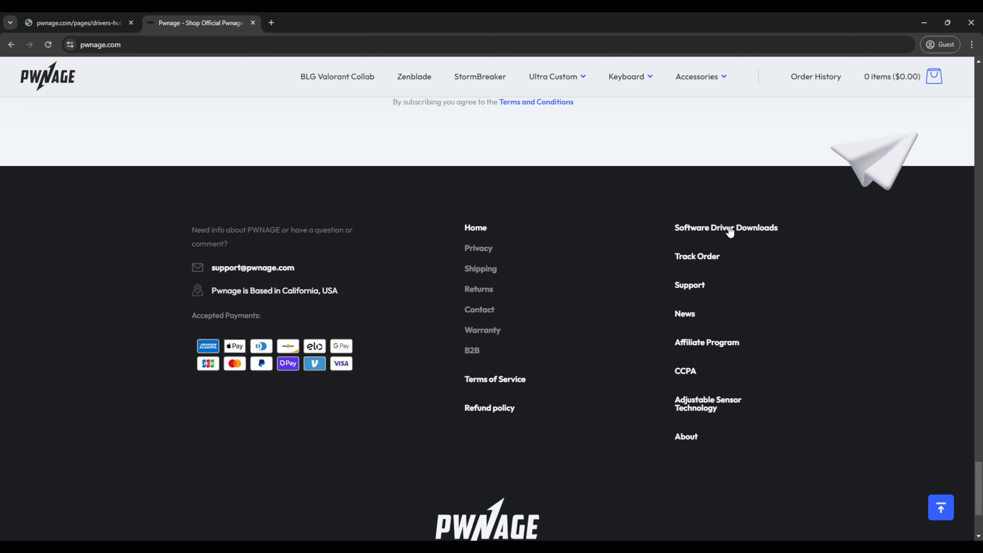
mouse_move(793, 237)
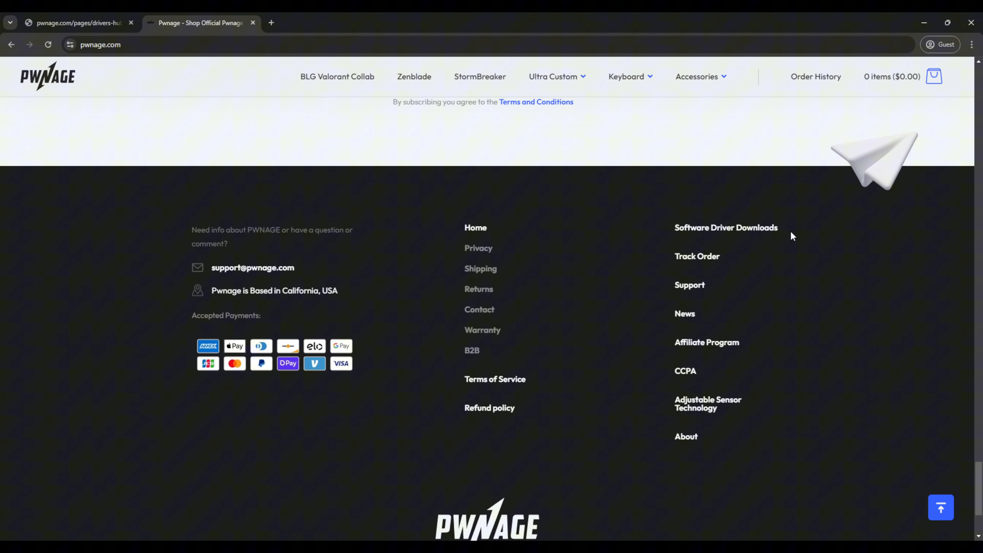
Return to the Select a Device page and connect to the StormBreaker V2 mouse.
left_click(75, 22)
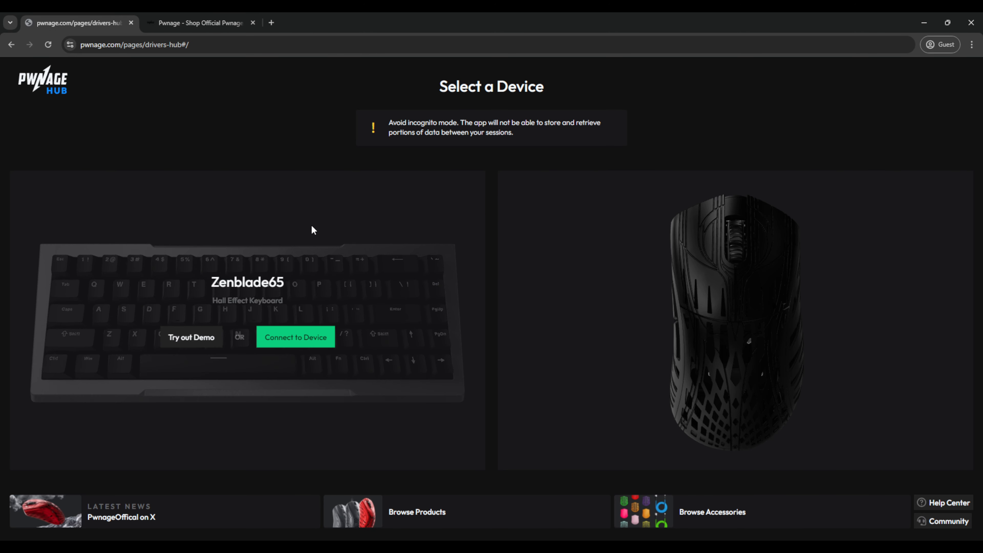
mouse_move(263, 309)
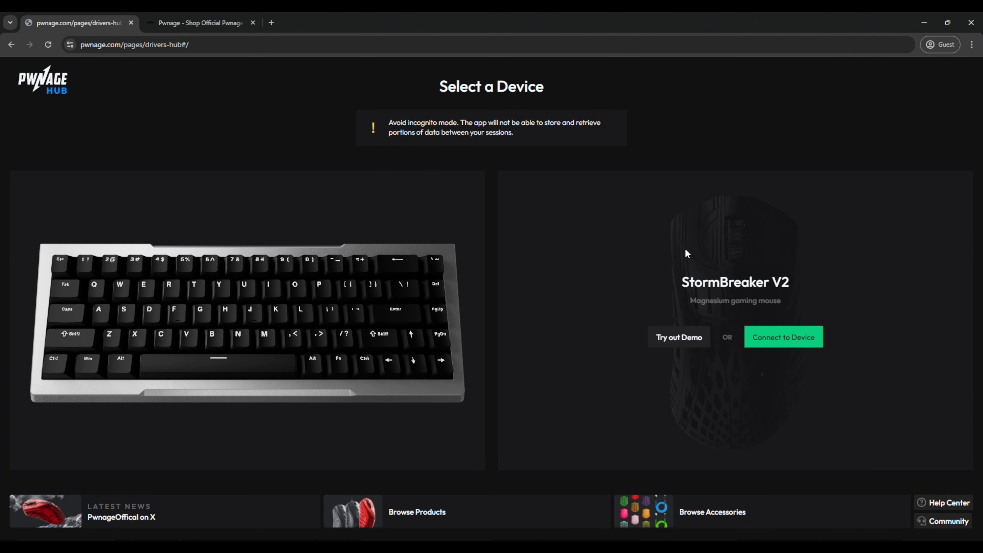
mouse_move(690, 332)
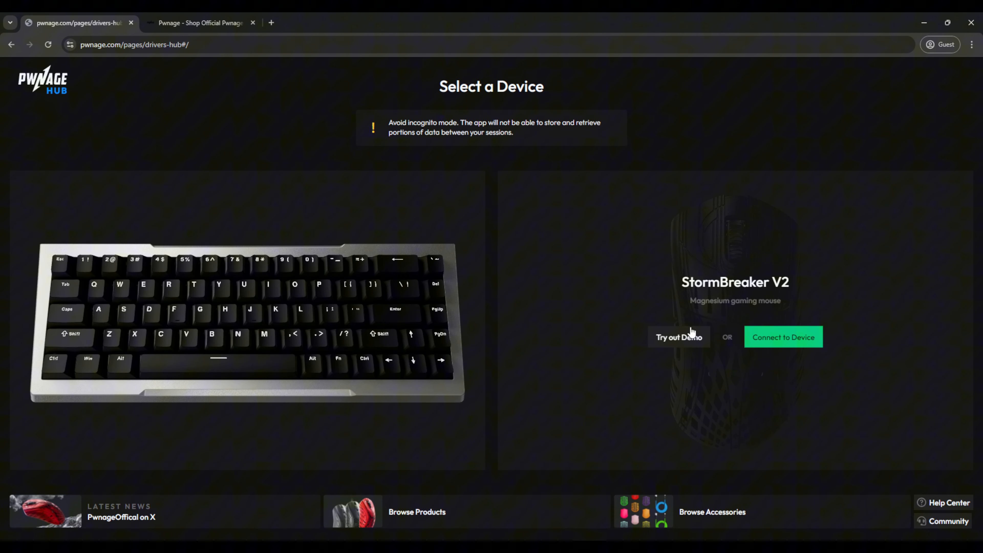
mouse_move(682, 347)
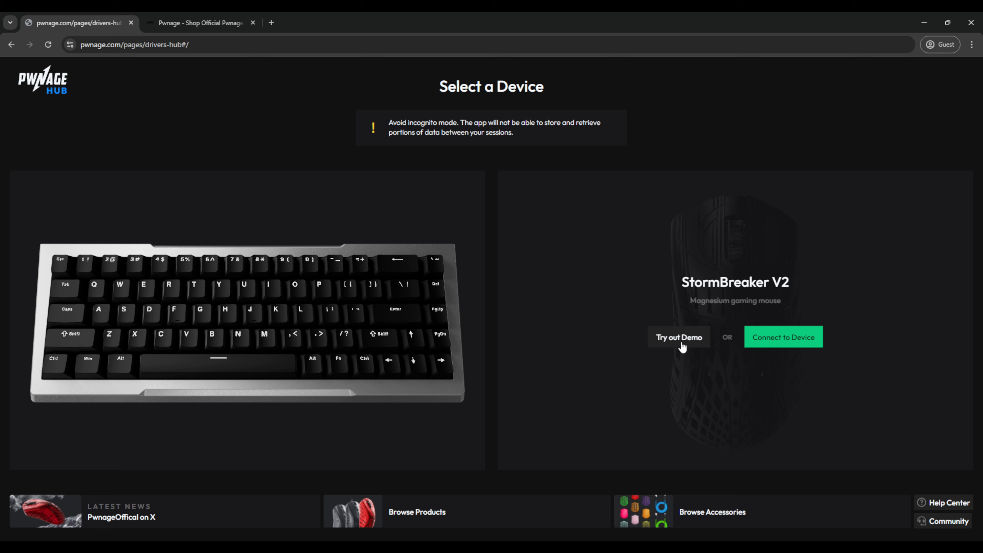
mouse_move(783, 344)
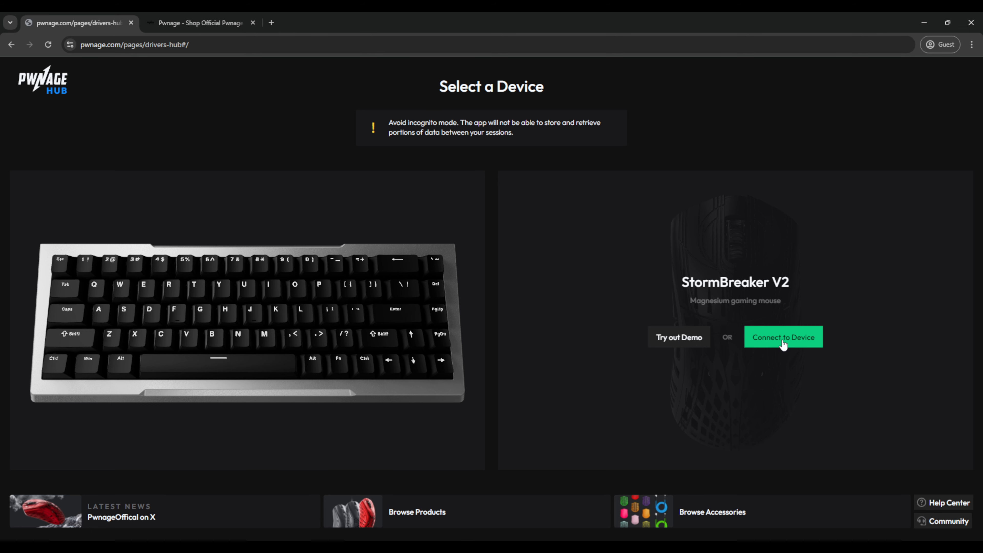
left_click(783, 337)
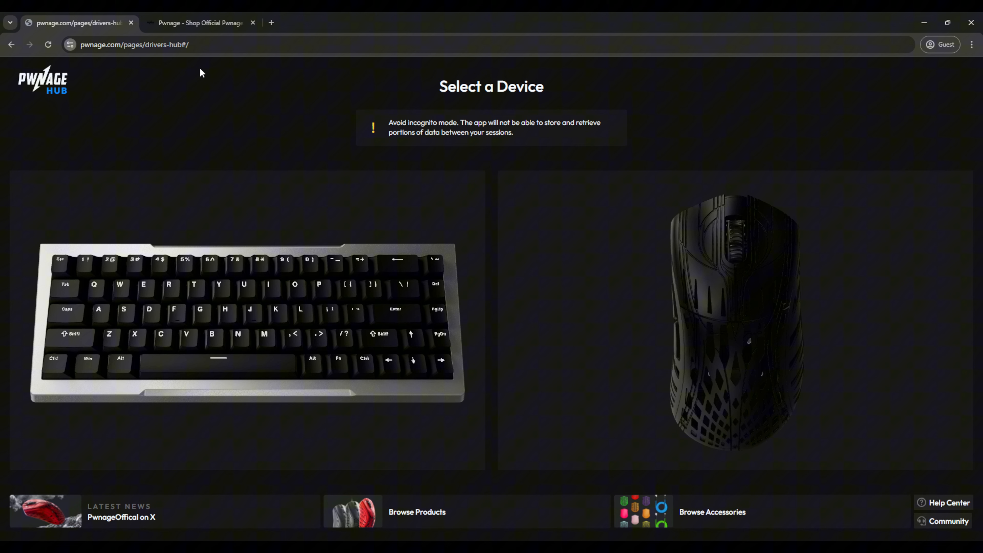
mouse_move(182, 223)
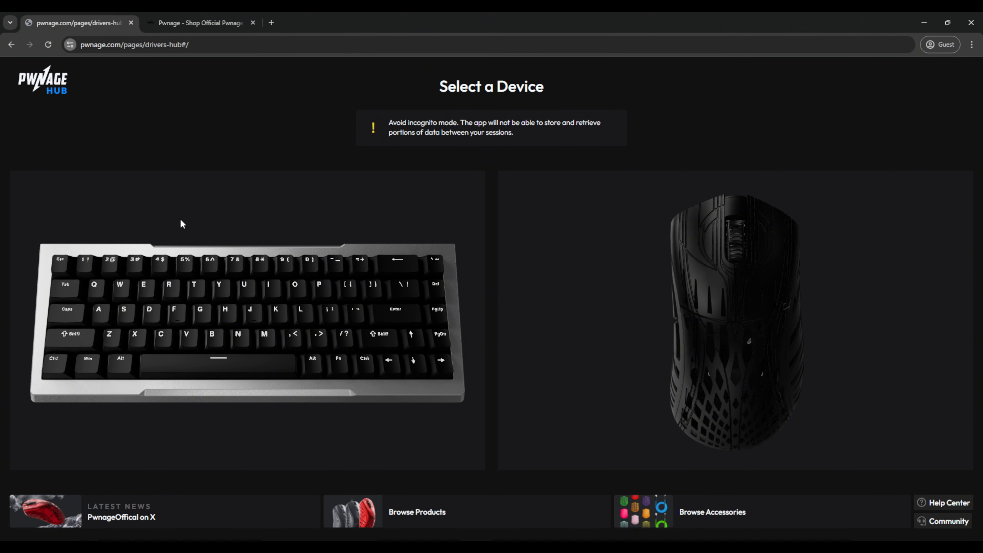
mouse_move(89, 107)
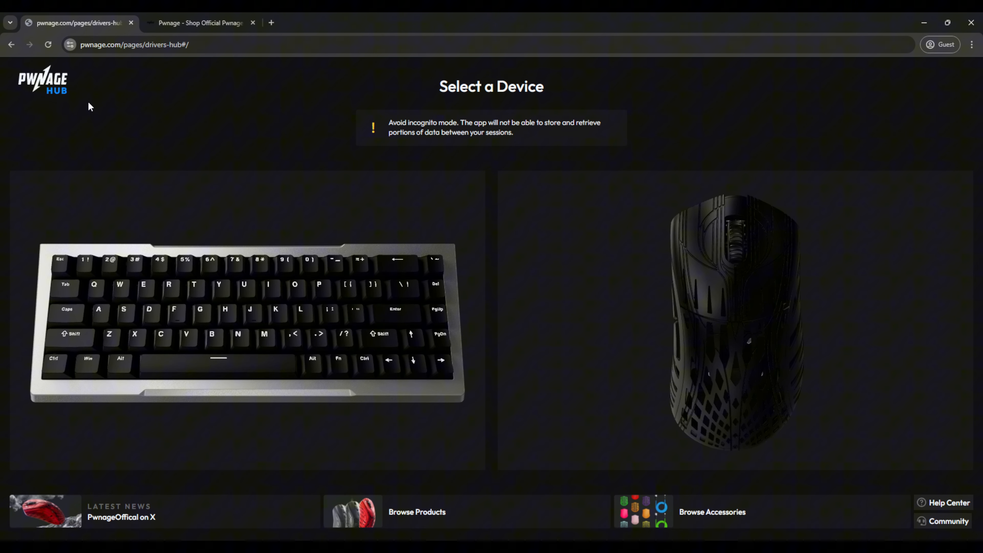
mouse_move(135, 97)
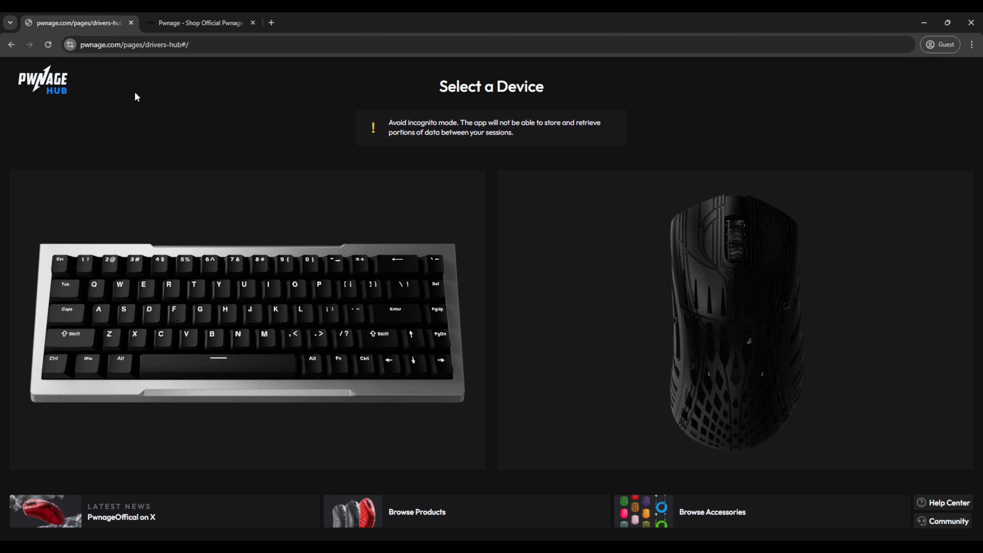
mouse_move(213, 270)
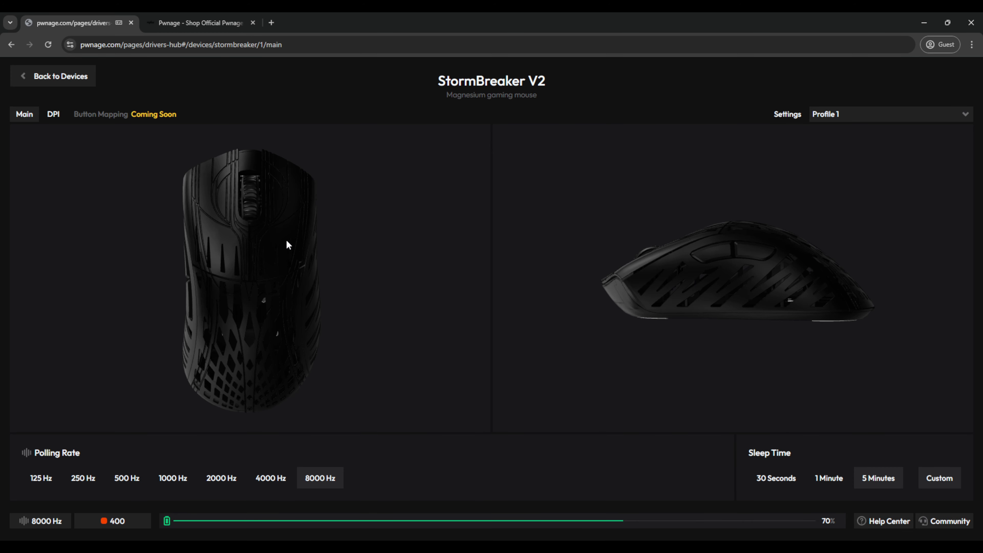
mouse_move(320, 238)
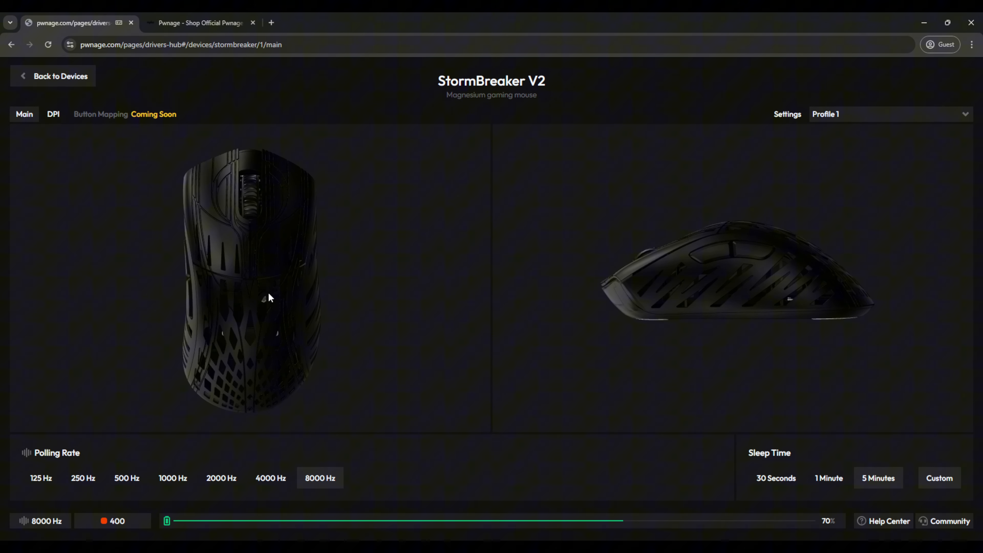
mouse_move(82, 466)
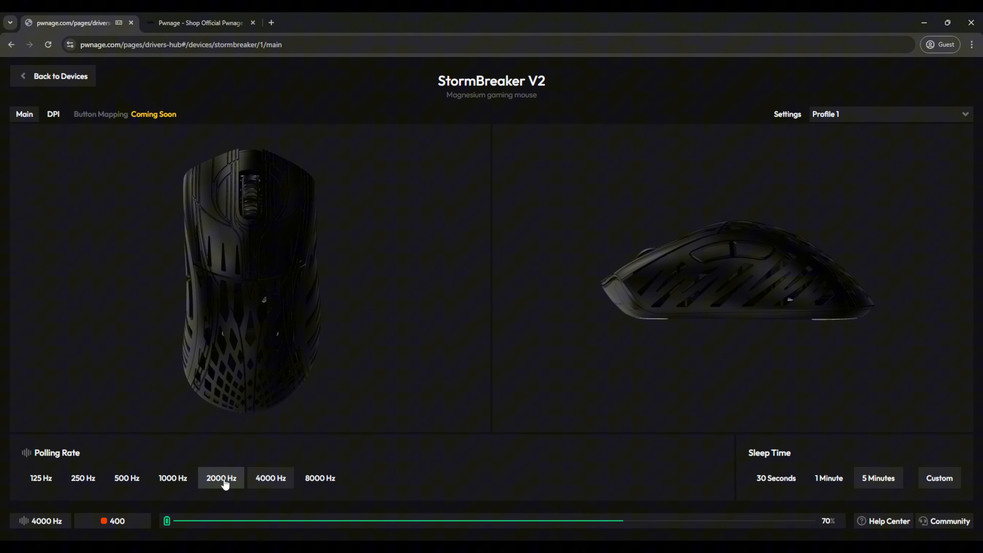
Keep the StormBreaker V2 polling rate at 8000 Hz on the Main settings page.
left_click(319, 478)
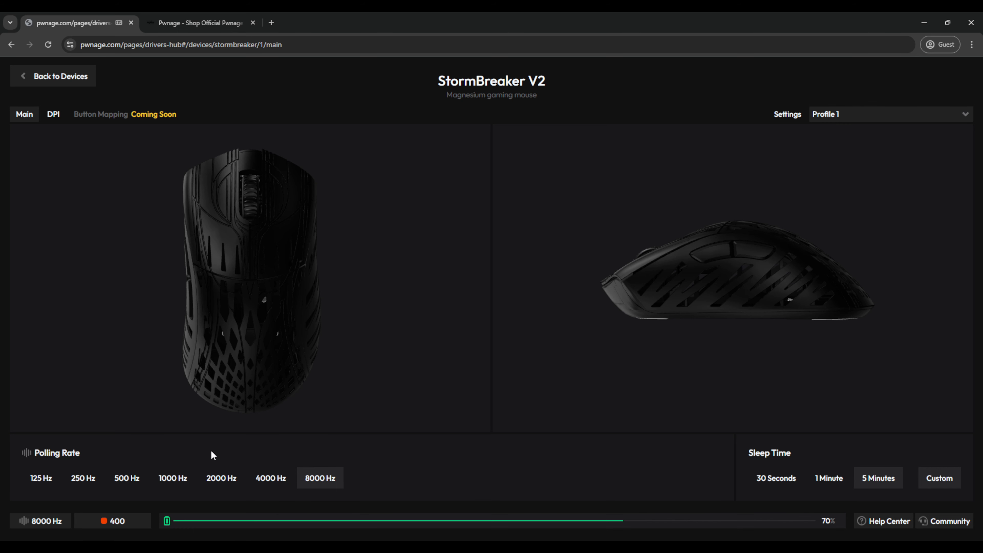
mouse_move(343, 493)
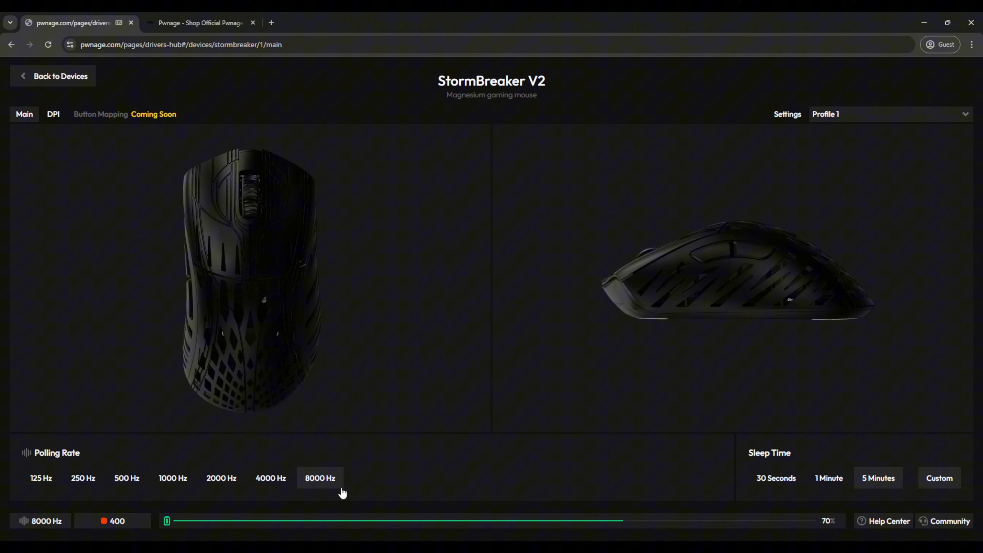
mouse_move(134, 502)
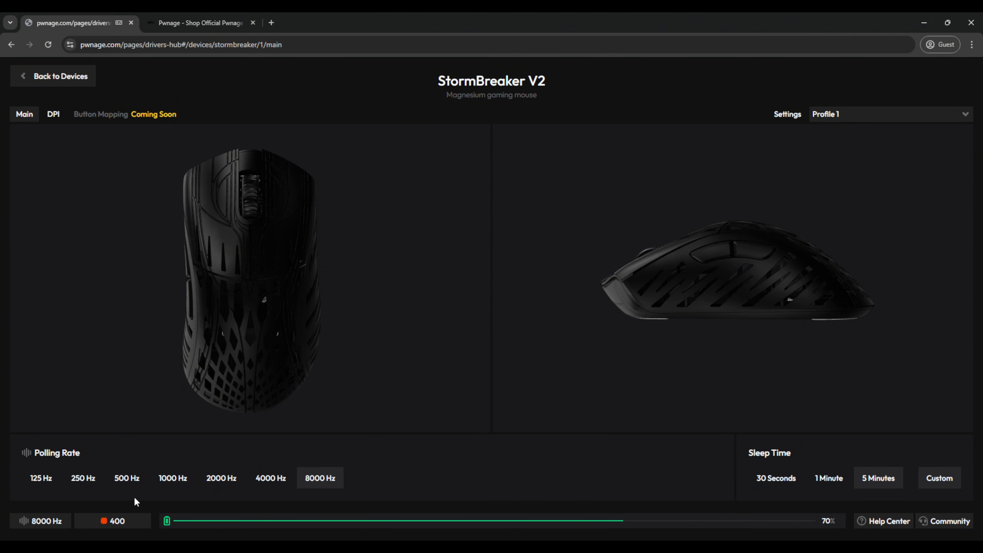
Cycle the active DPI stage to 6400, cycle the polling rate, and keep sleep time at 5 minutes.
left_click(113, 520)
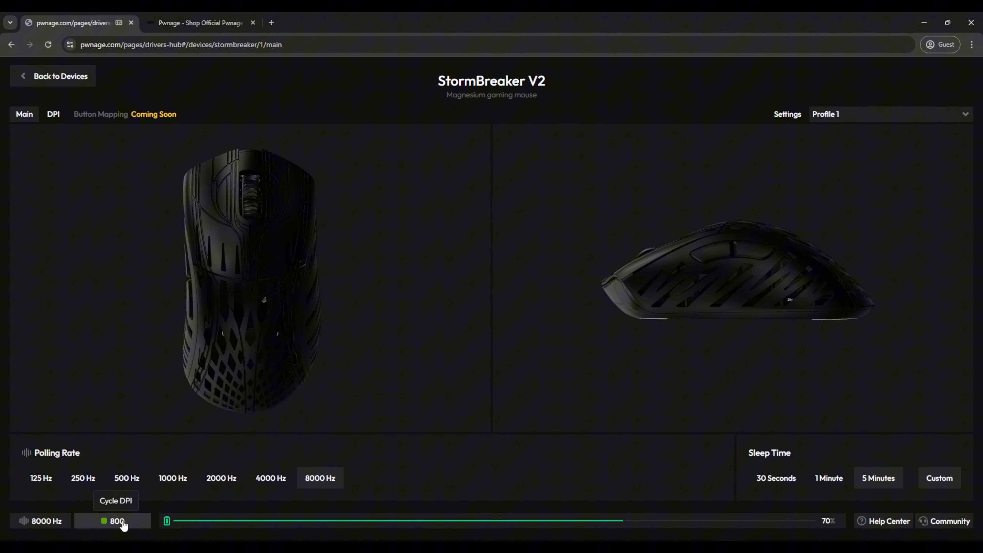
left_click(112, 521)
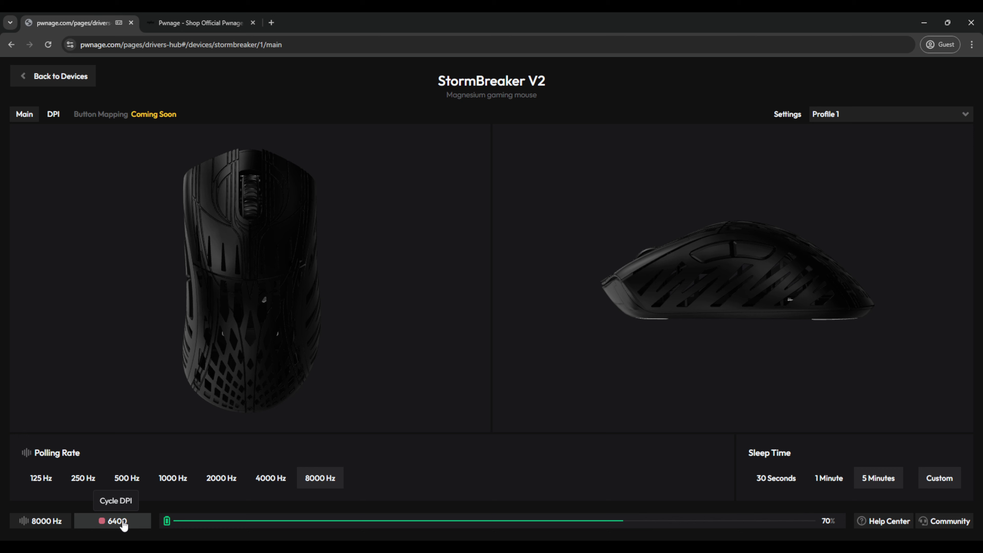
left_click(39, 520)
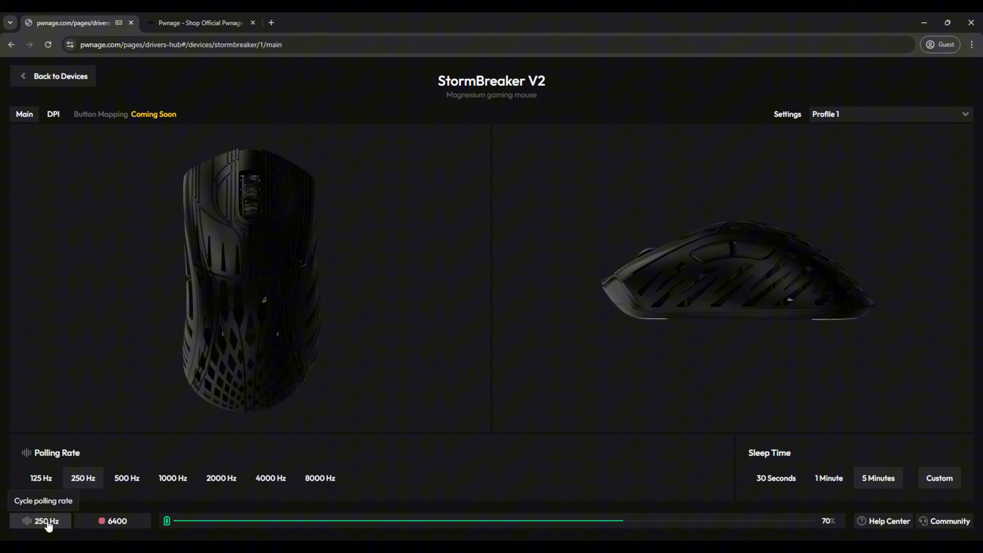
left_click(270, 478)
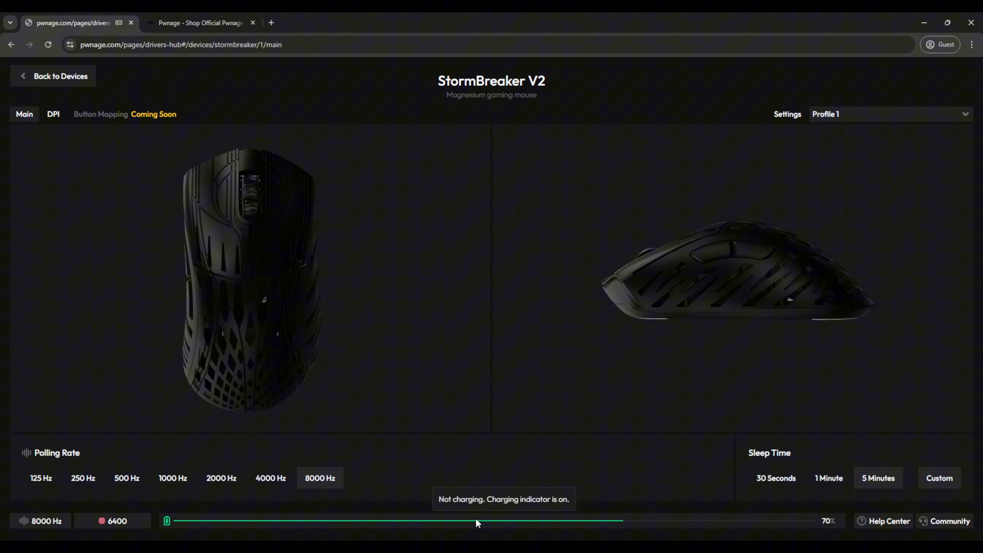
mouse_move(782, 460)
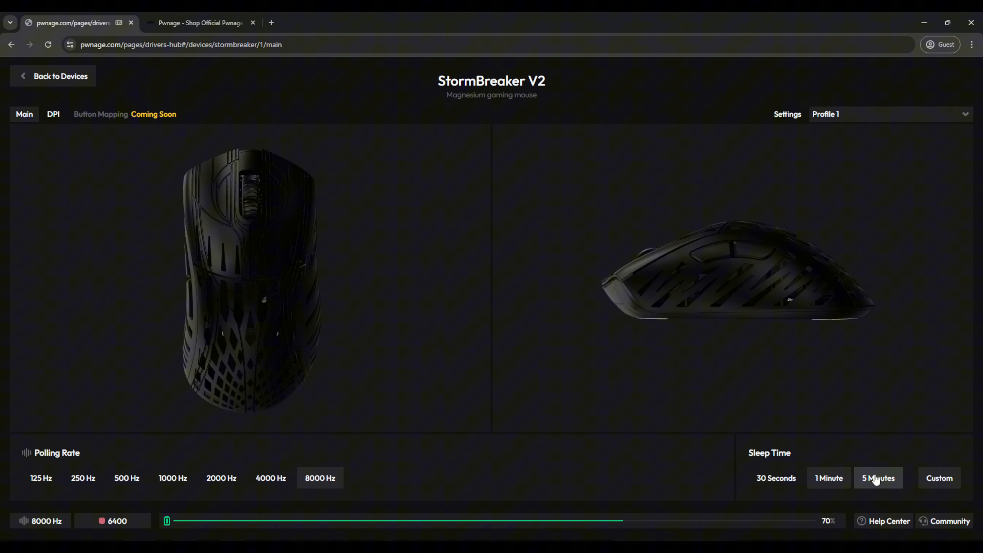
left_click(939, 478)
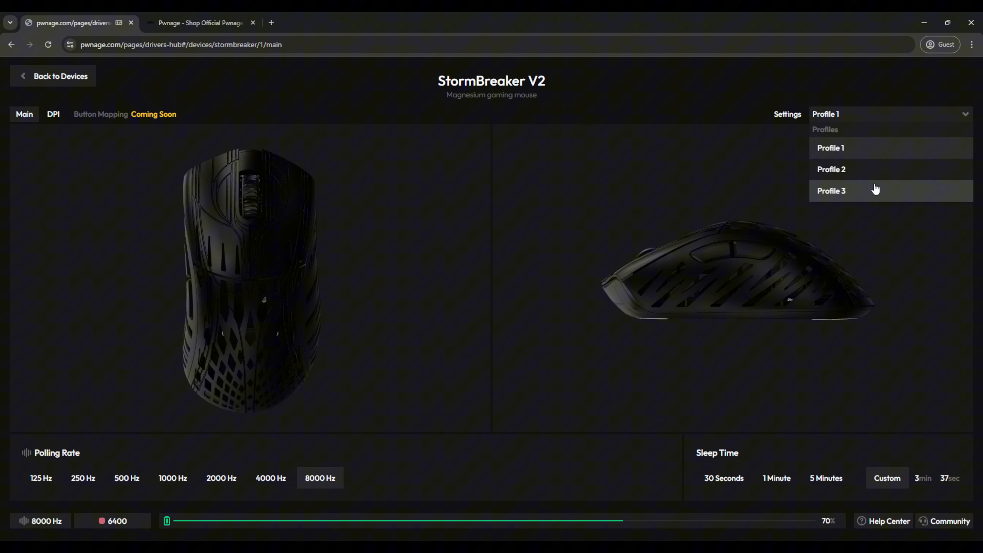
mouse_move(876, 157)
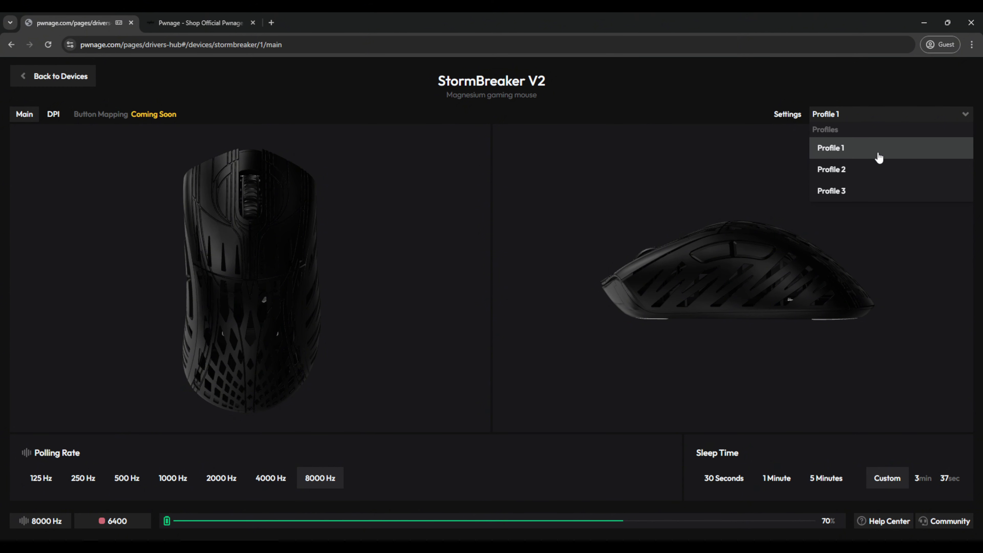
mouse_move(859, 190)
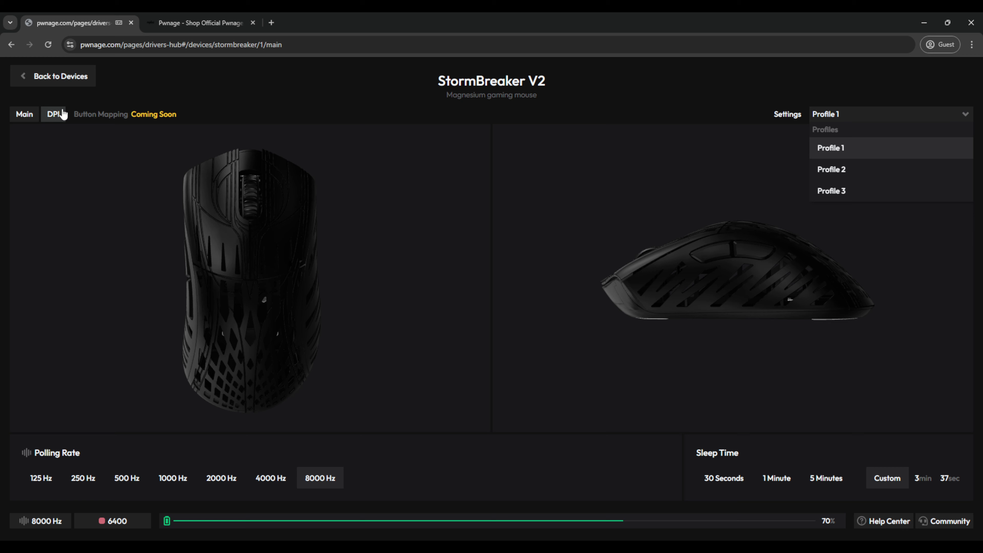
Switch to the StormBreaker V2's DPI settings page with Profile 1 still active.
left_click(53, 114)
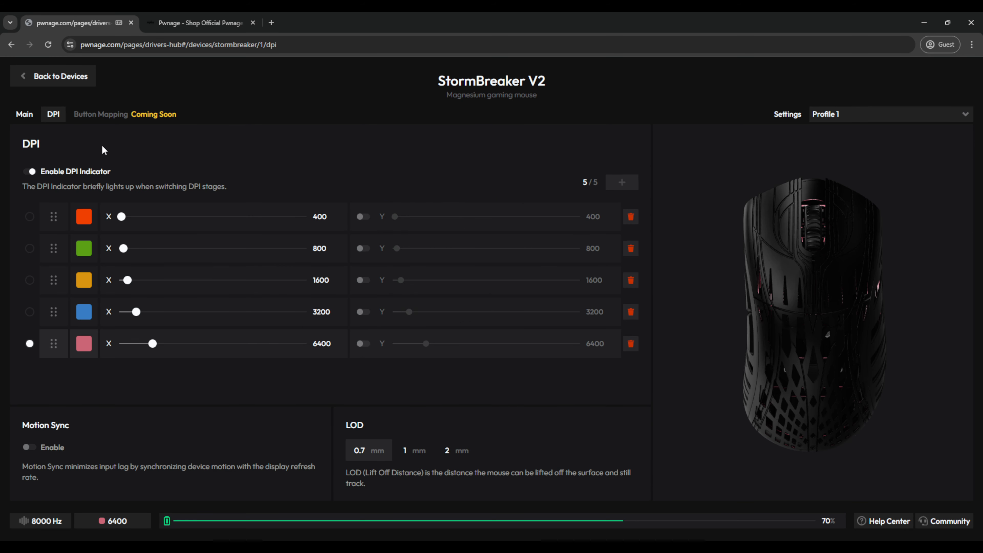
mouse_move(517, 166)
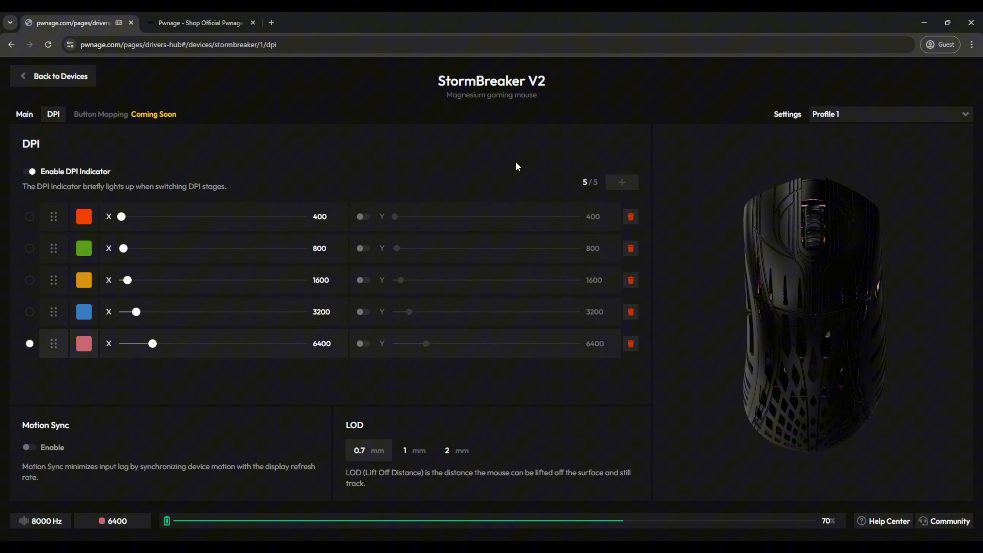
mouse_move(583, 169)
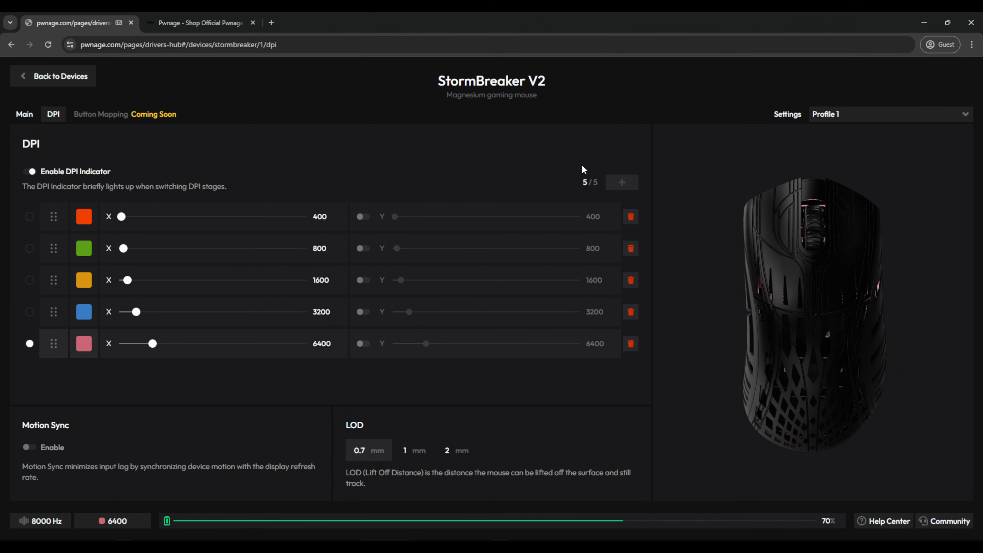
mouse_move(588, 194)
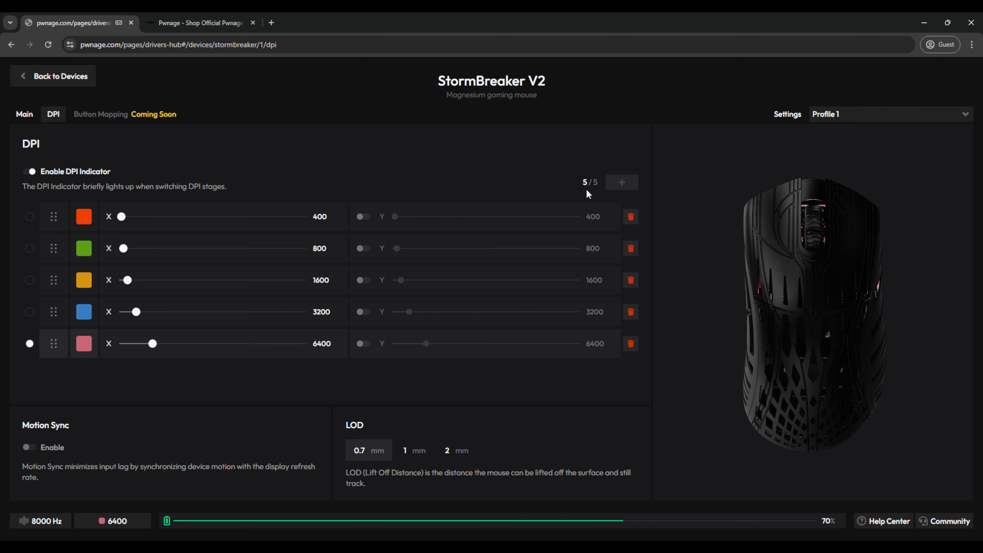
mouse_move(631, 217)
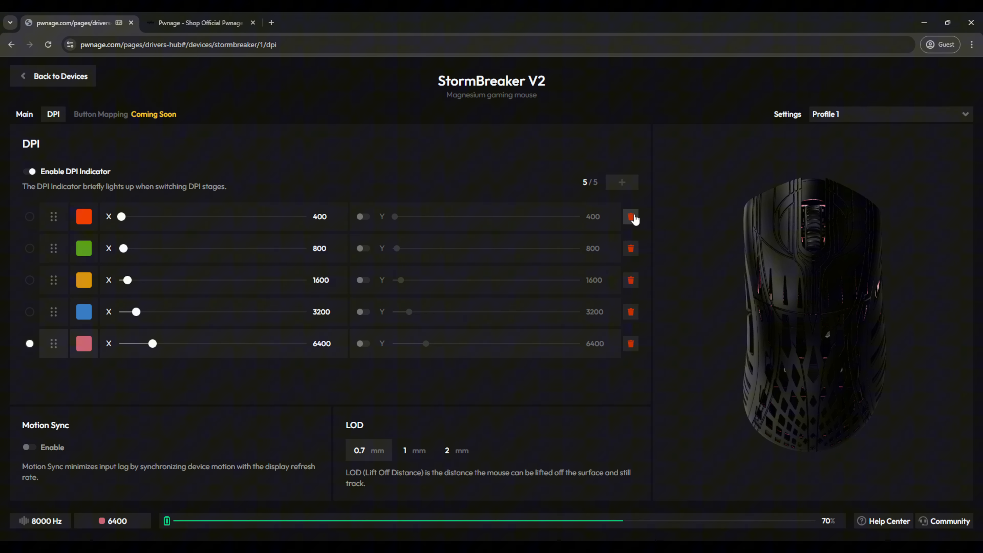
Delete existing DPI stages and add new ones until five stages (5/5) exist.
left_click(631, 216)
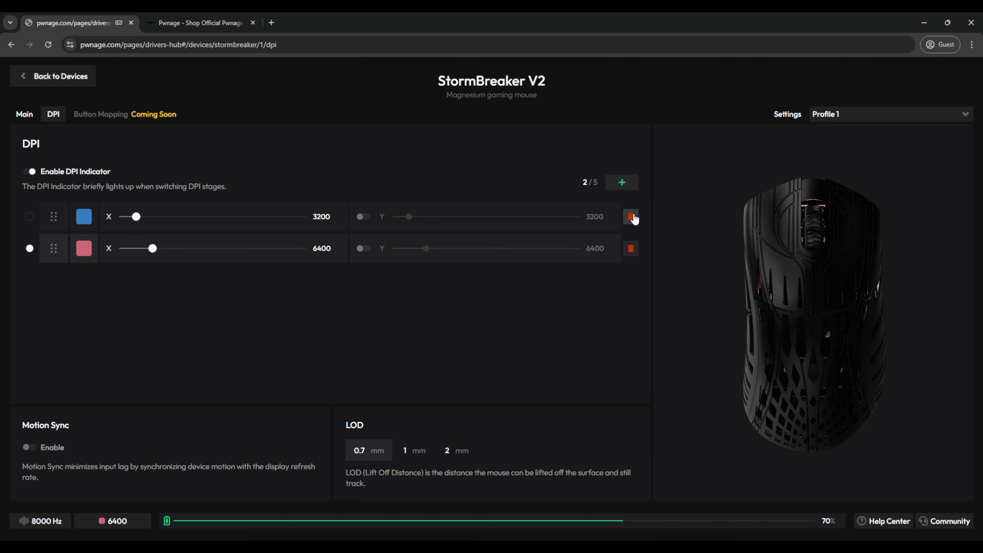
left_click(621, 182)
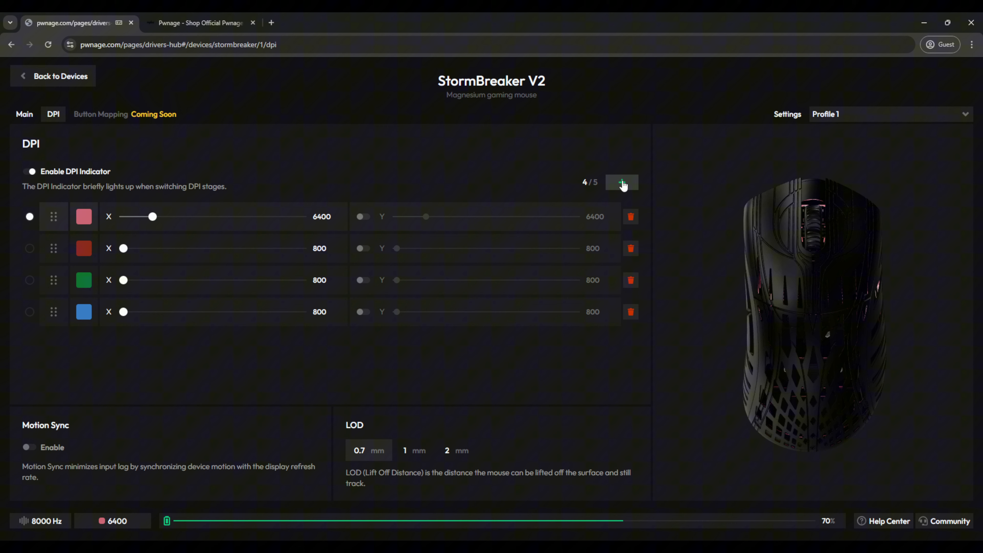
left_click(621, 182)
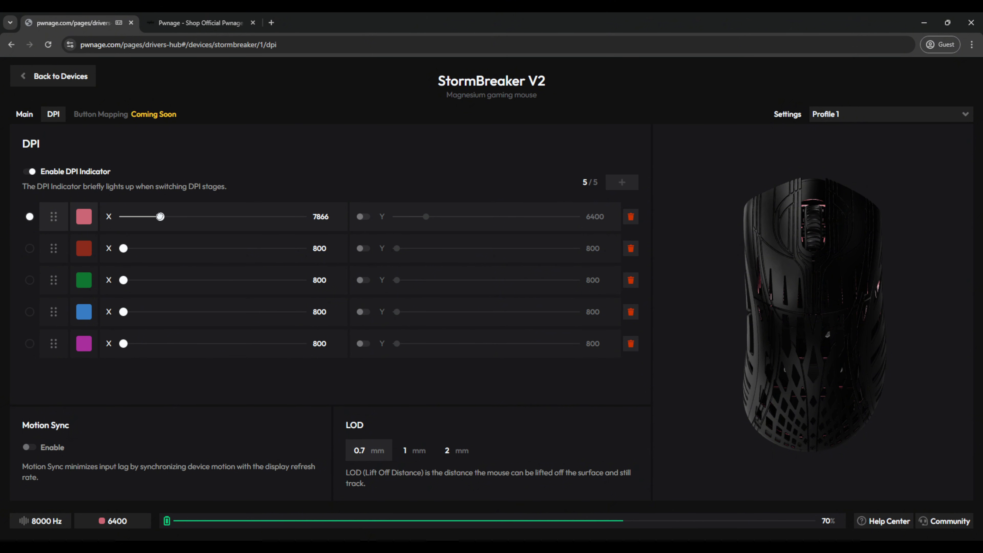
left_click(83, 216)
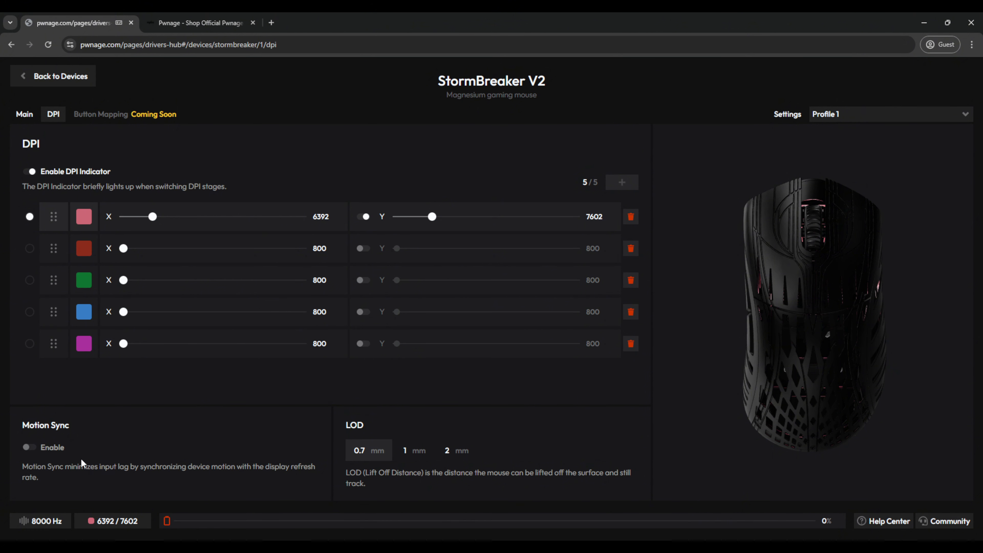
mouse_move(67, 470)
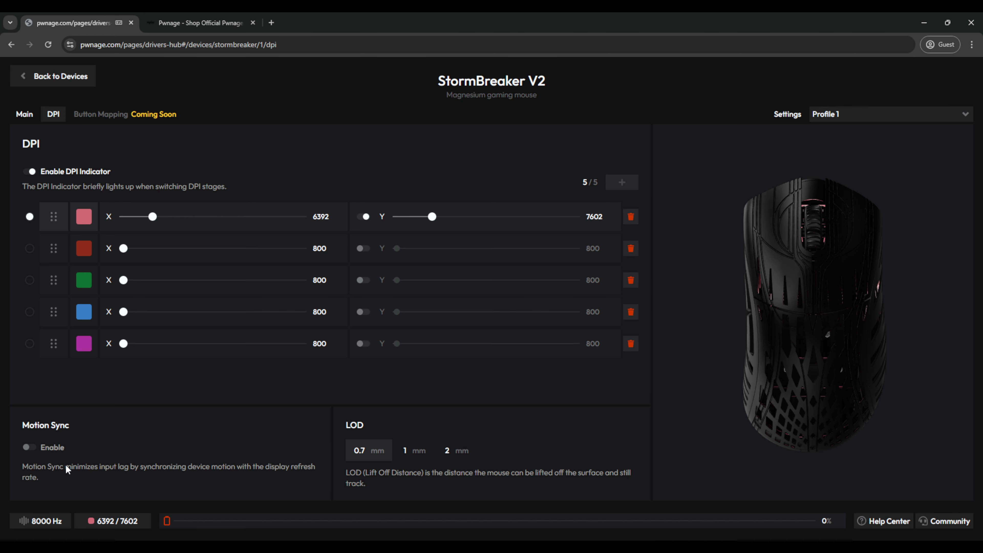
mouse_move(81, 469)
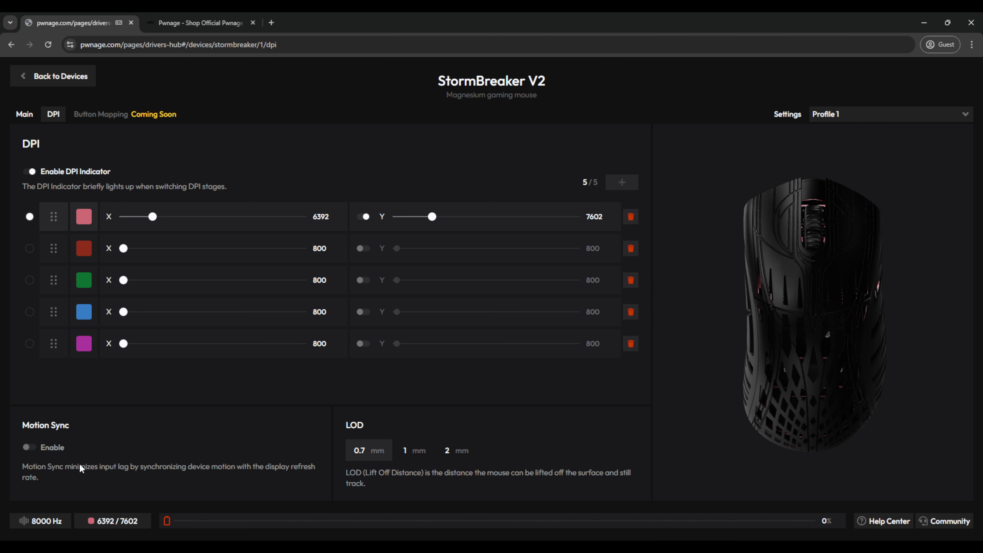
mouse_move(3, 481)
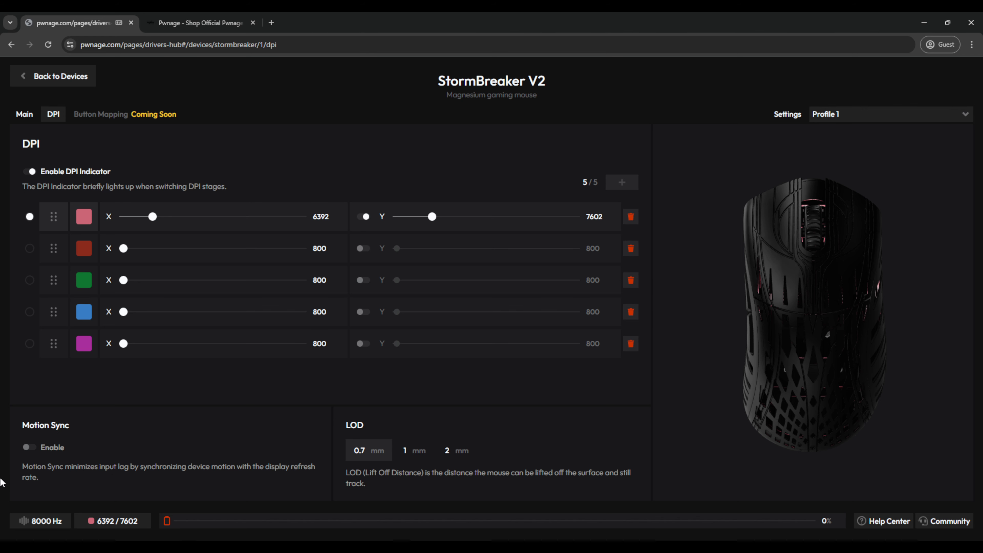
mouse_move(58, 475)
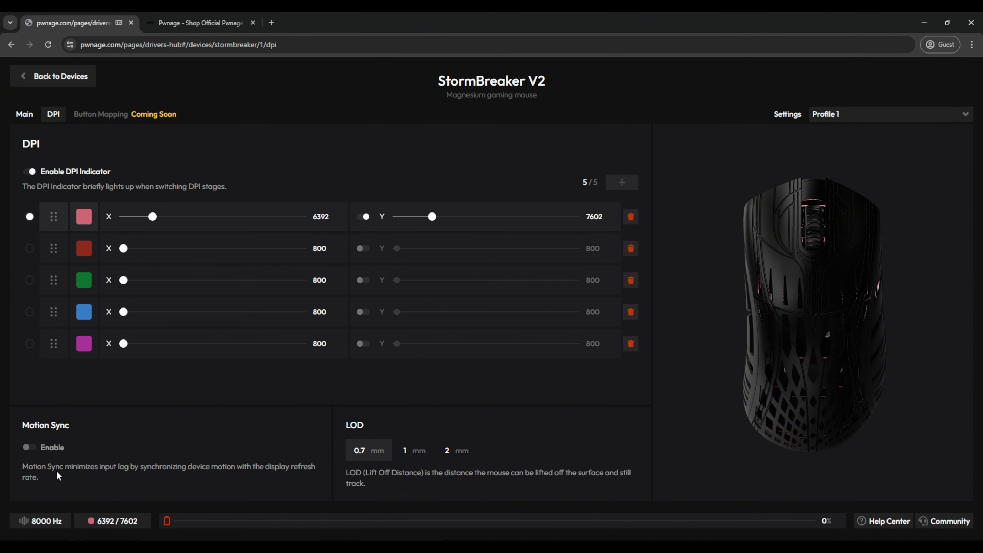
mouse_move(86, 495)
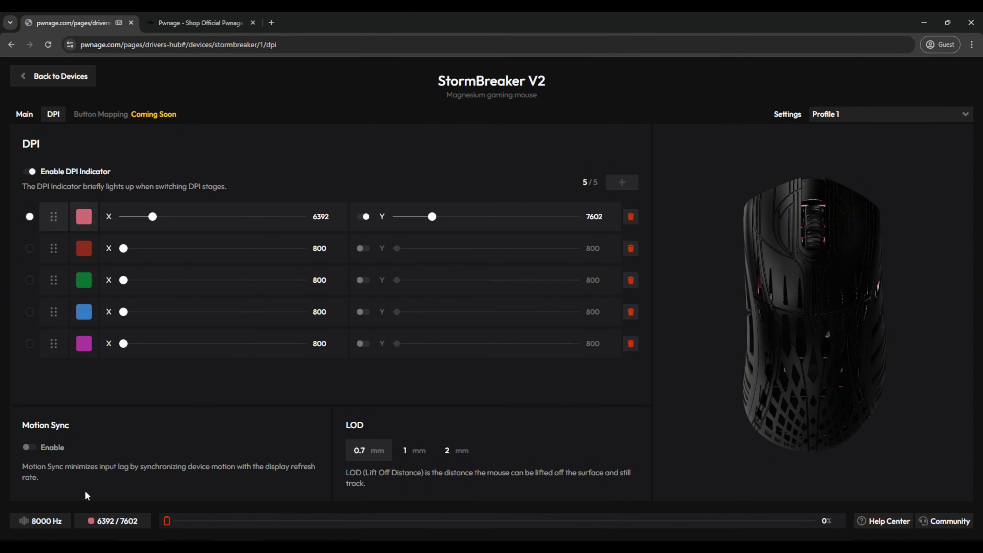
Toggle Motion Sync Enable to try it after setting stage one to X 6392 / Y 7602.
left_click(29, 447)
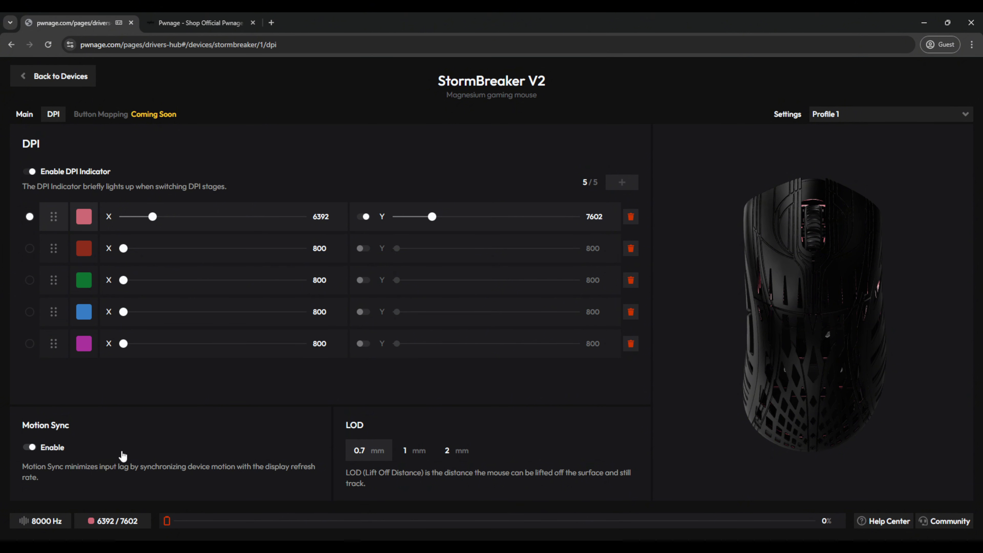
mouse_move(42, 451)
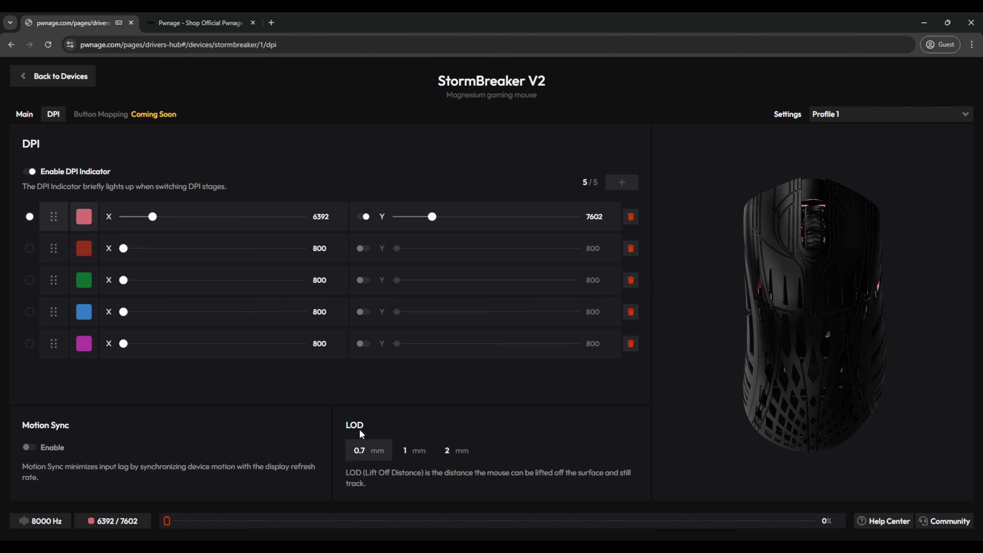
mouse_move(395, 478)
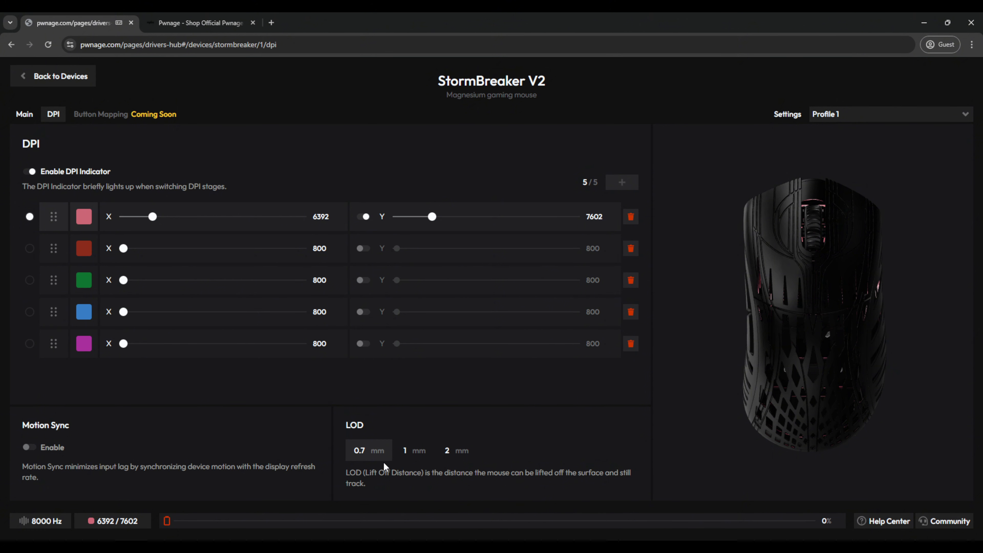
left_click(414, 450)
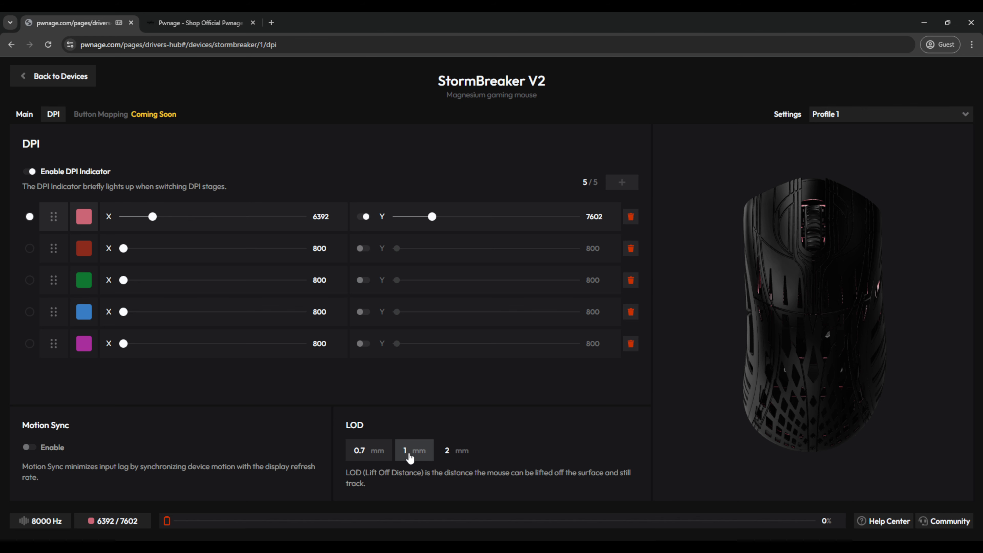
left_click(457, 451)
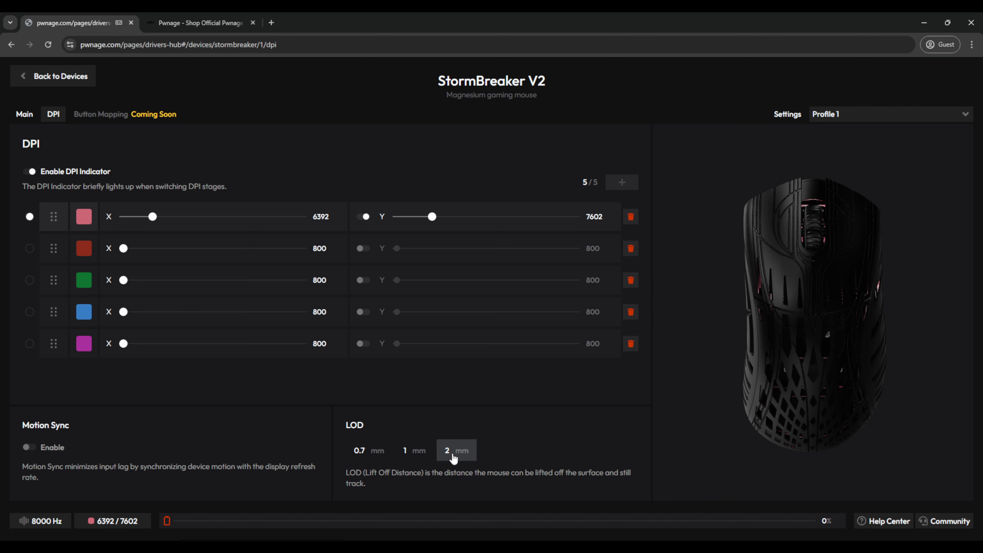
left_click(369, 450)
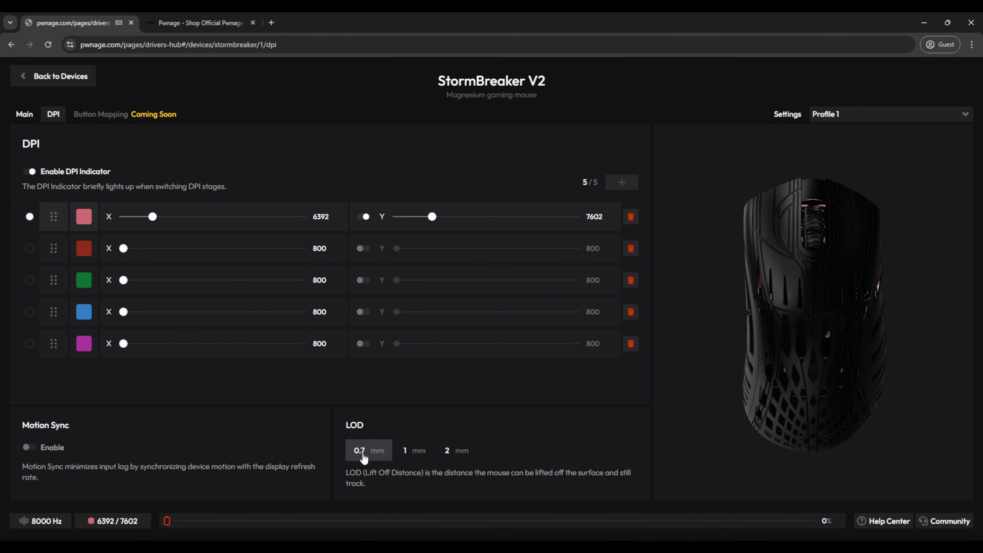
mouse_move(91, 159)
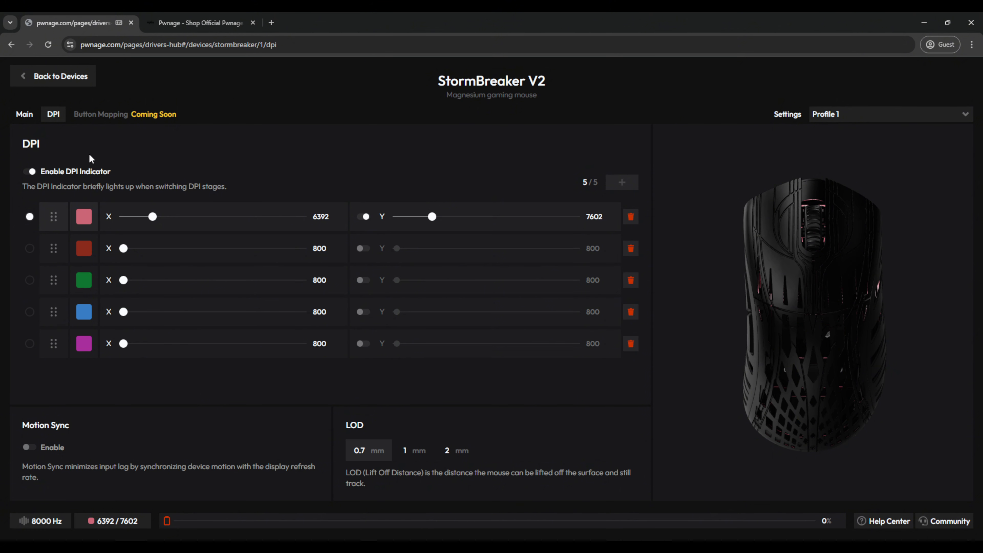
mouse_move(142, 129)
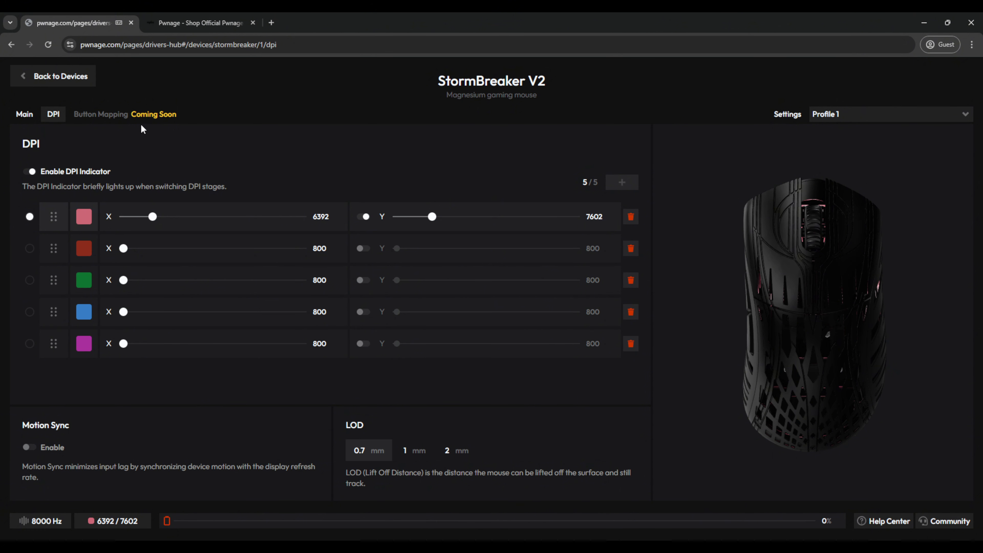
mouse_move(160, 128)
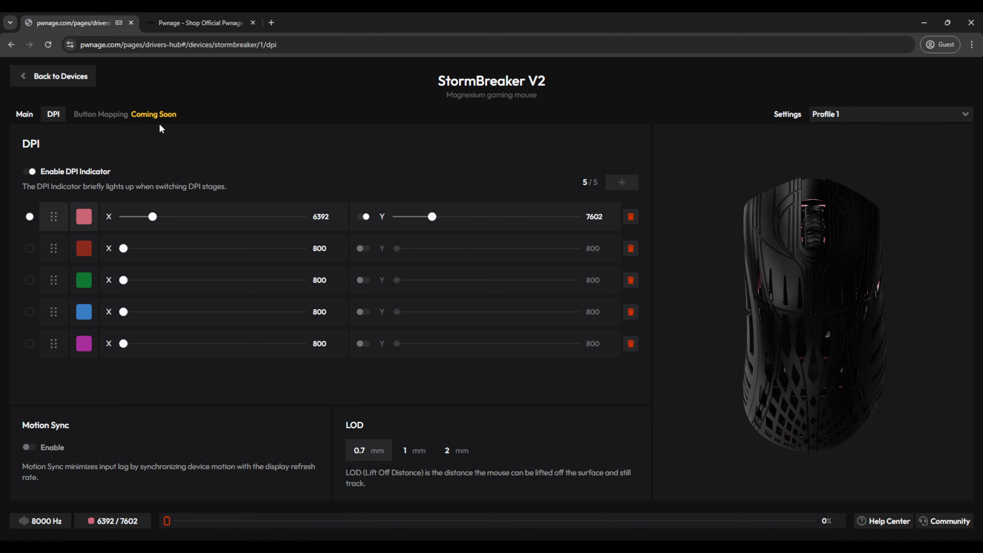
mouse_move(703, 272)
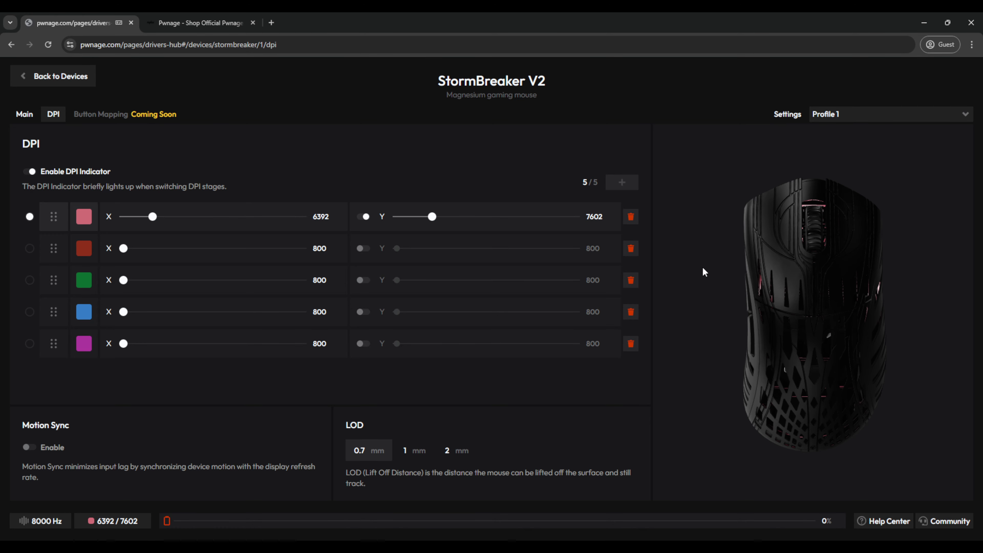